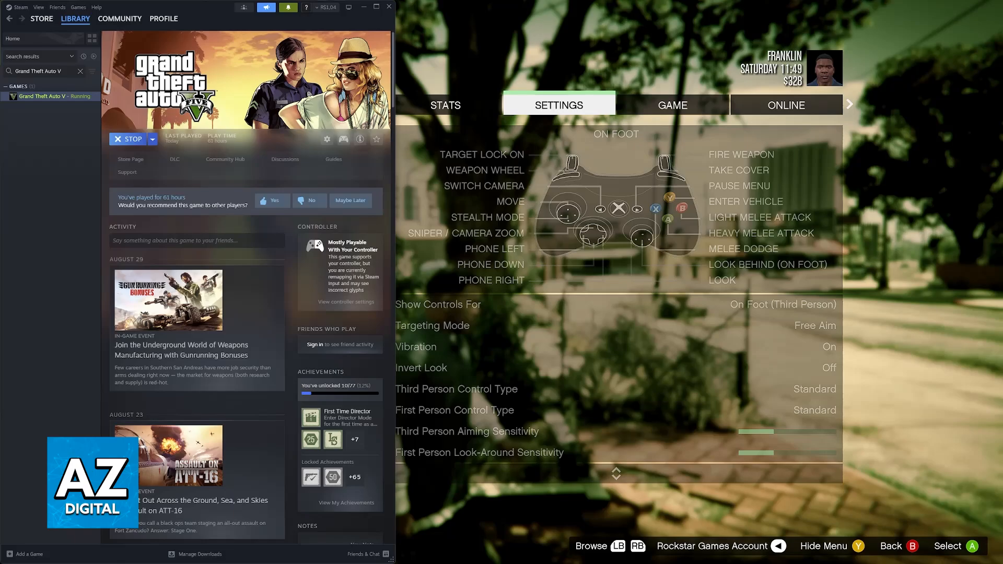
mouse_move(361, 158)
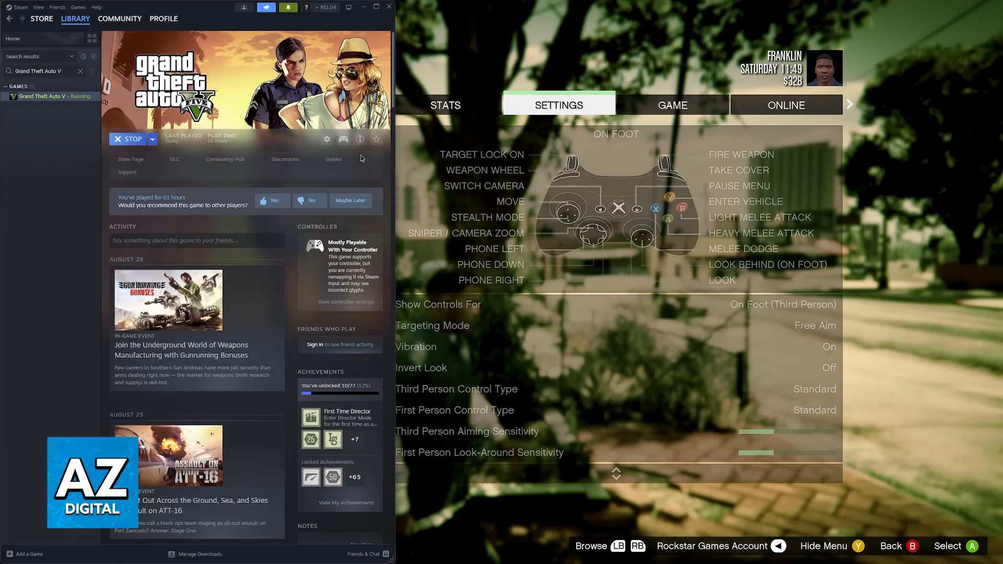
mouse_move(234, 93)
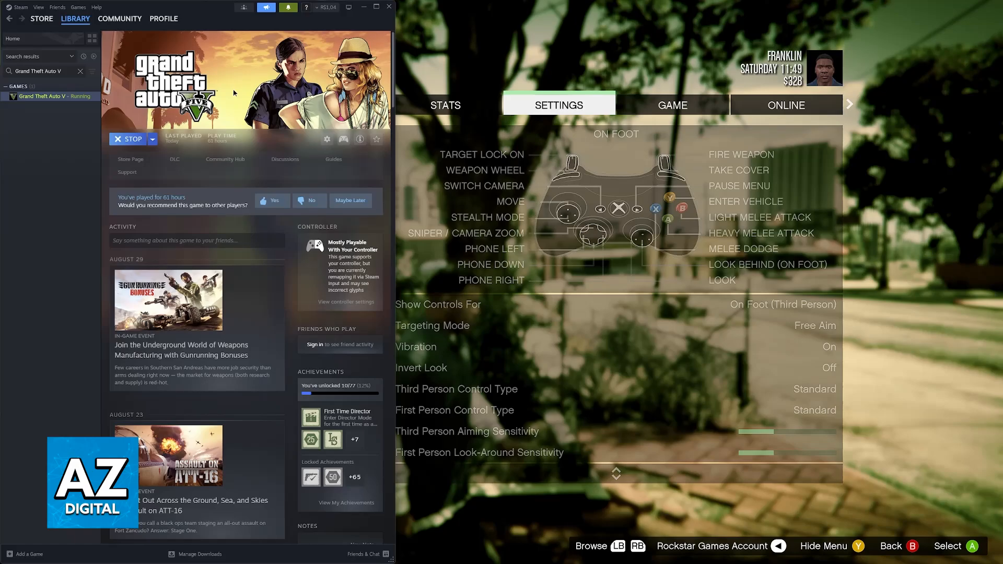
mouse_move(38, 192)
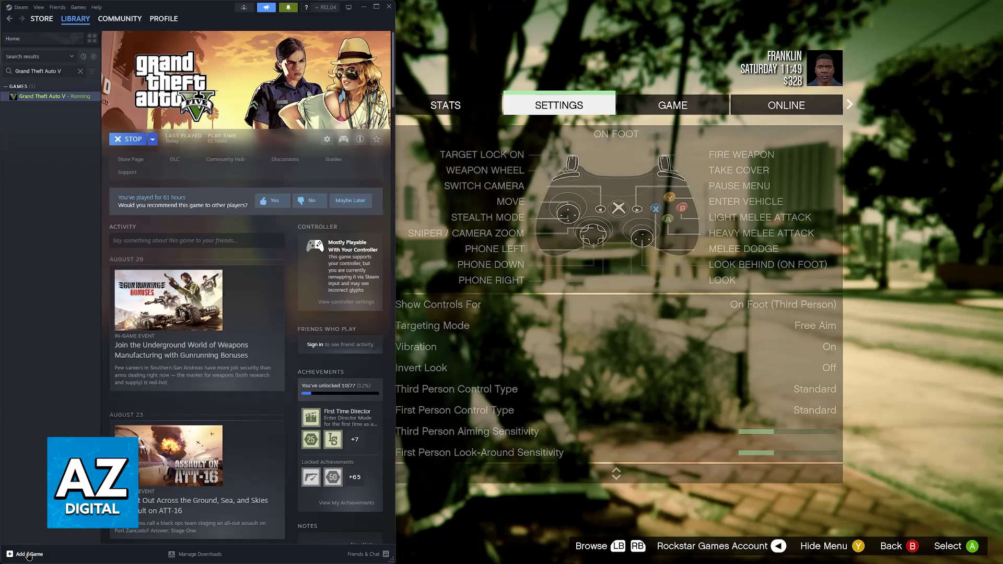
Add Epic Games Launcher and Rockstar Games Launcher as non-Steam games via Add a Non-Steam Game.
left_click(27, 554)
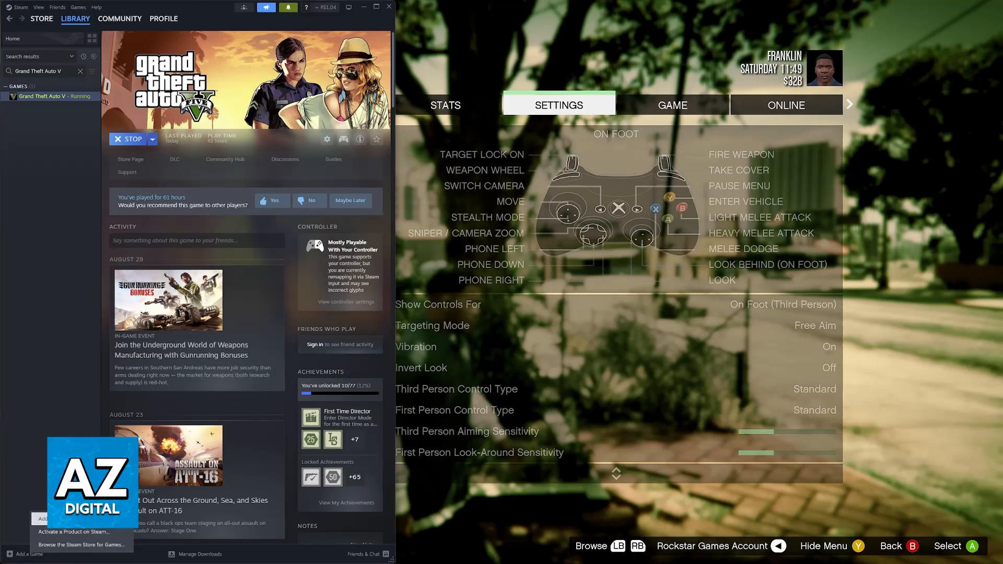
left_click(27, 554)
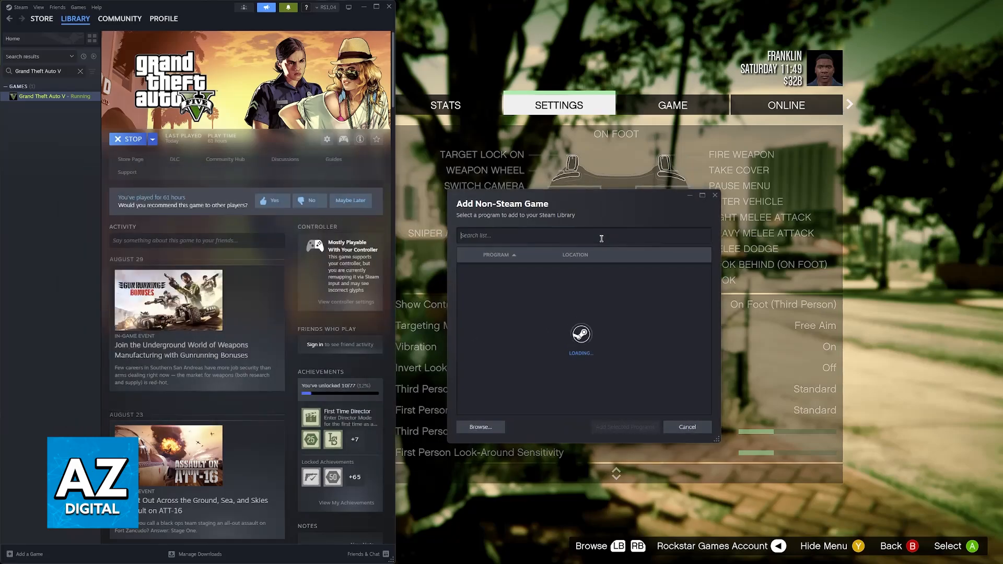
type("epic games")
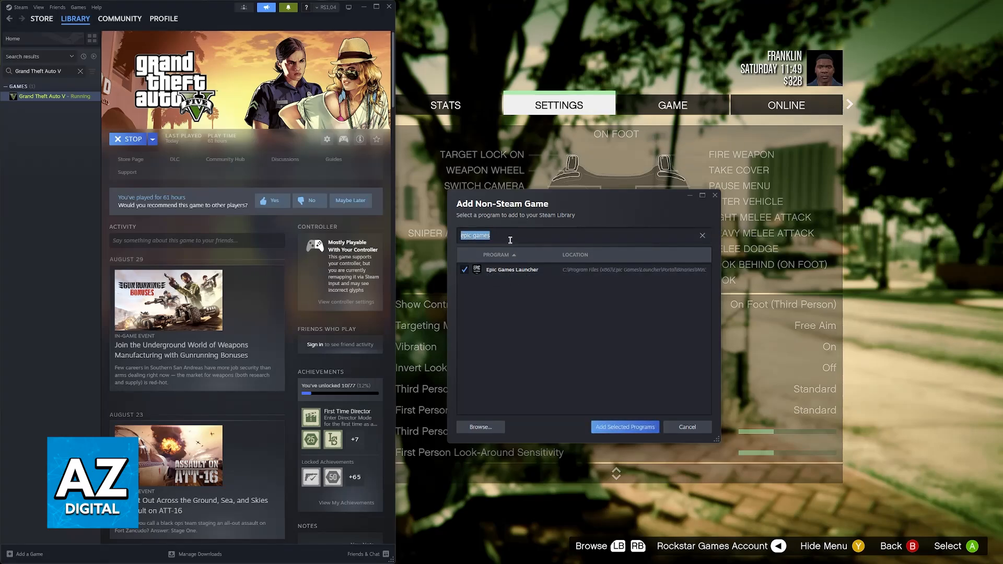
type("rockstar")
left_click(44, 70)
type("launcher")
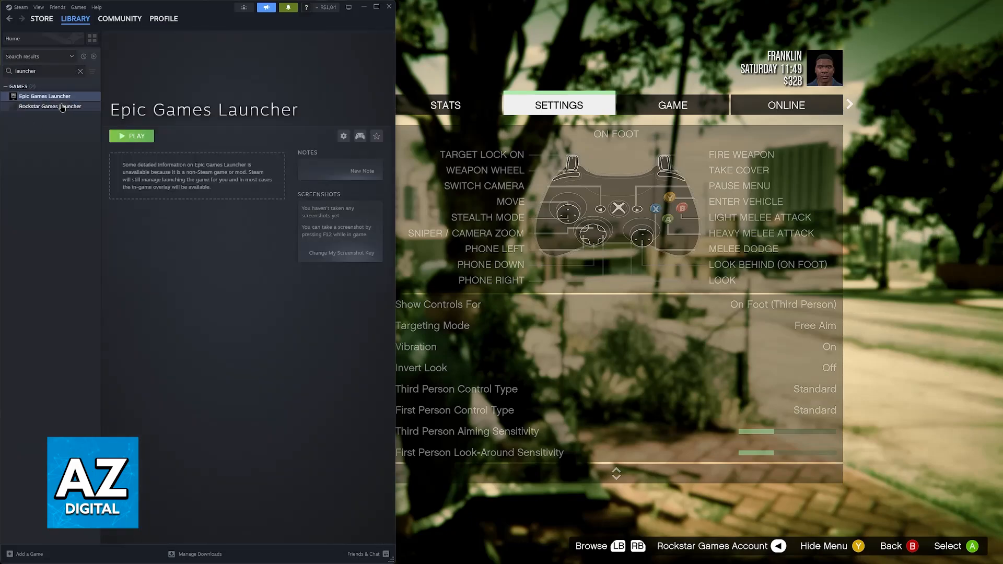
View the Rockstar Games Launcher page, then return to the Epic Games Launcher page.
left_click(50, 107)
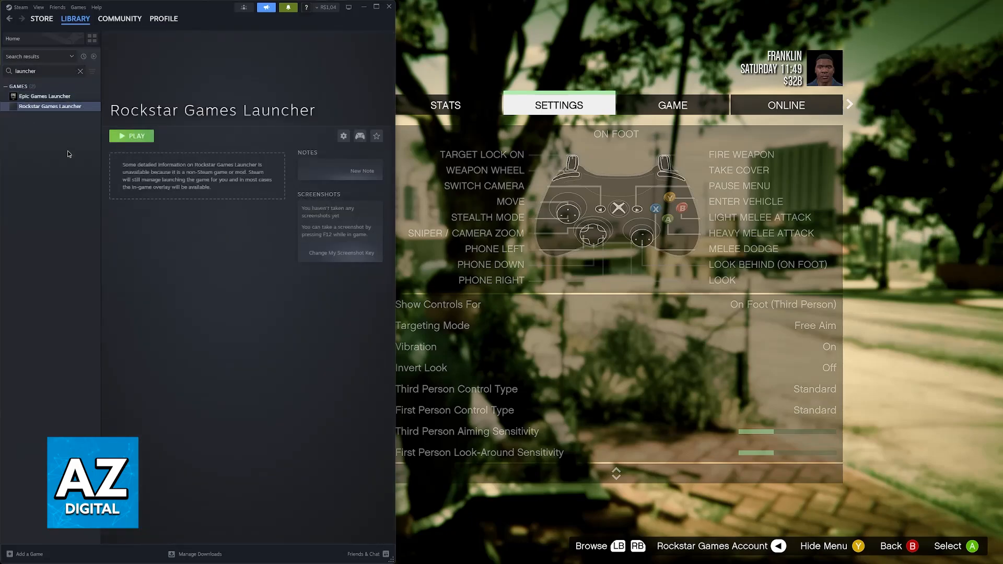
left_click(45, 96)
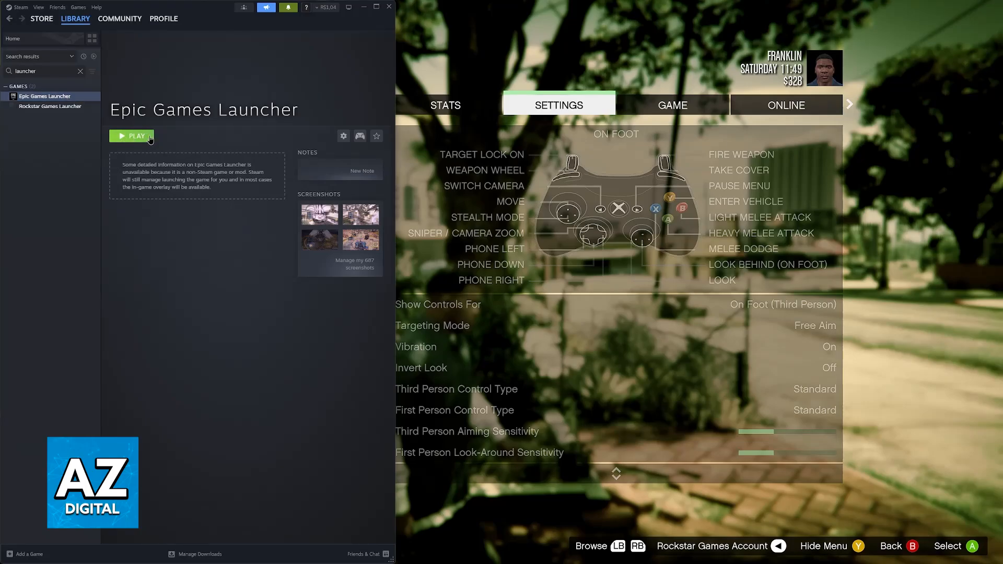
mouse_move(190, 143)
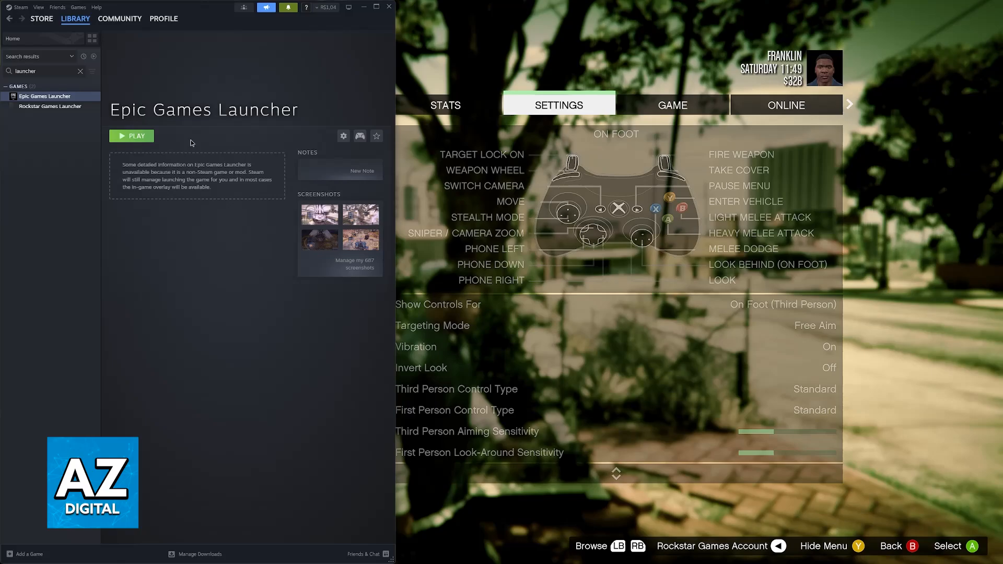
mouse_move(344, 322)
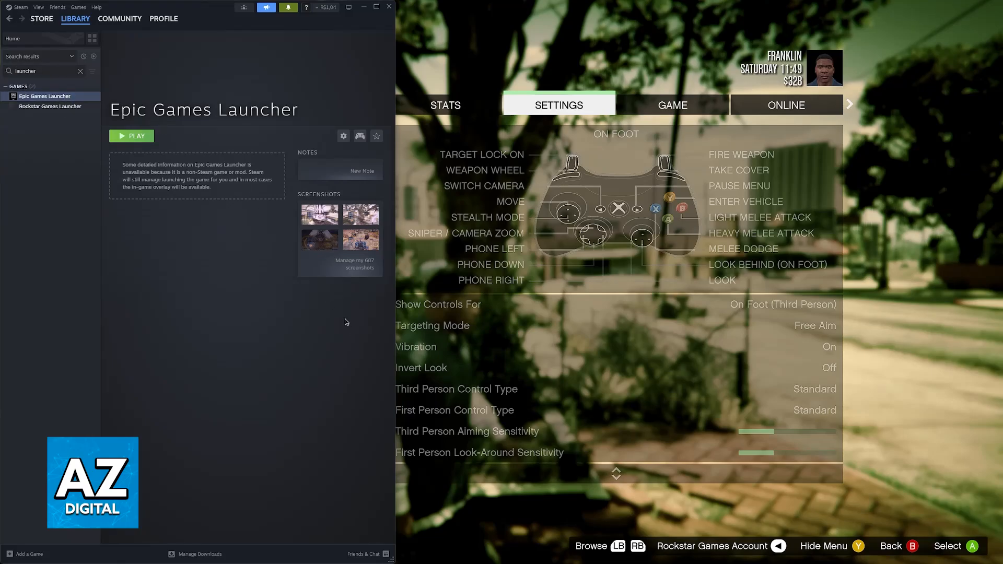
mouse_move(642, 557)
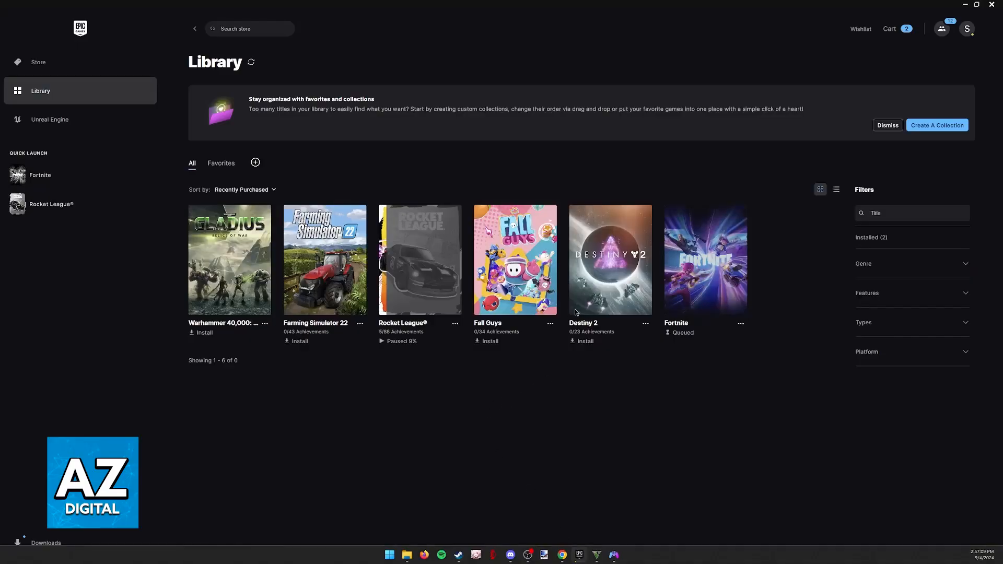
mouse_move(666, 549)
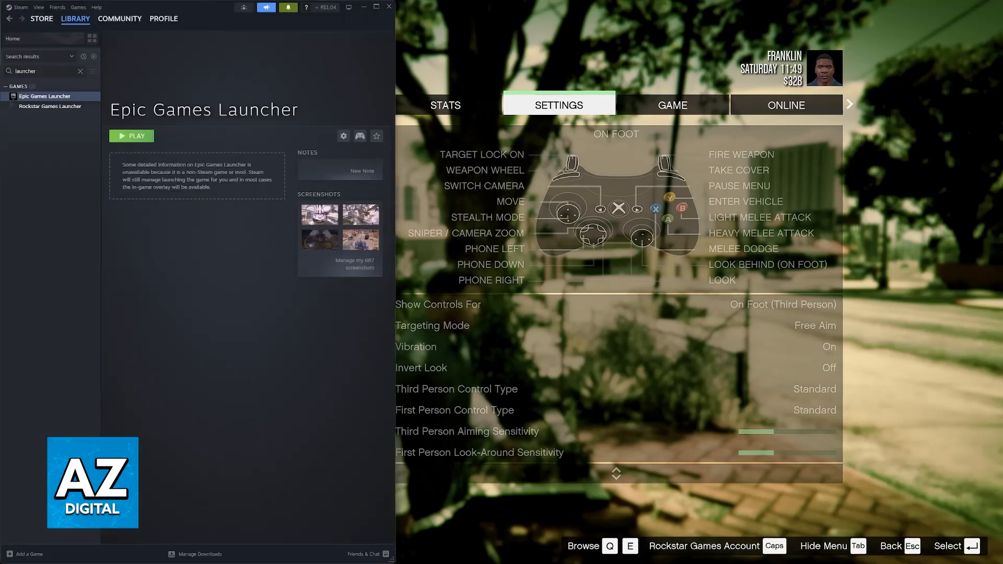
Set the controller override to Enable Steam Input for both the Epic and Rockstar launchers.
right_click(45, 97)
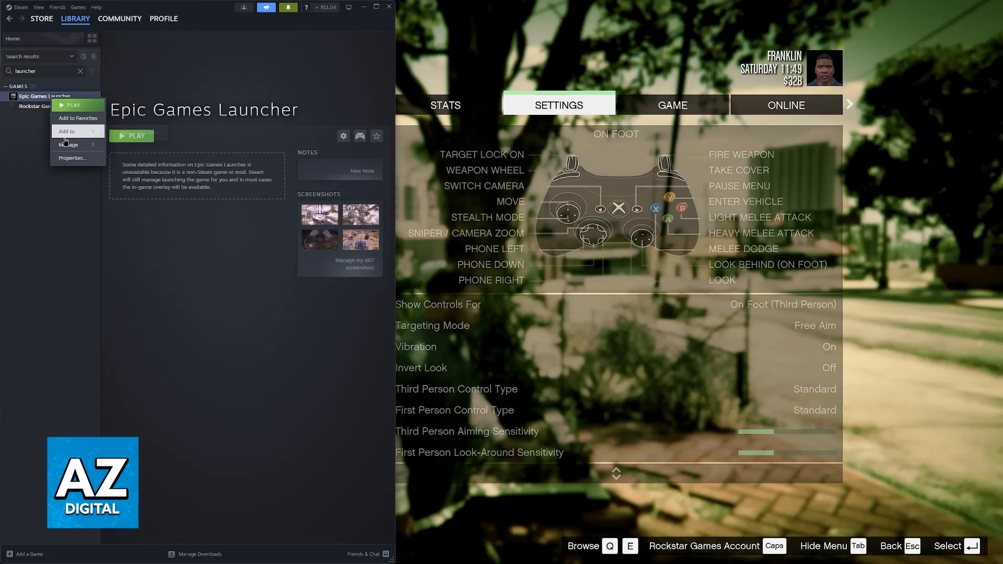
left_click(72, 157)
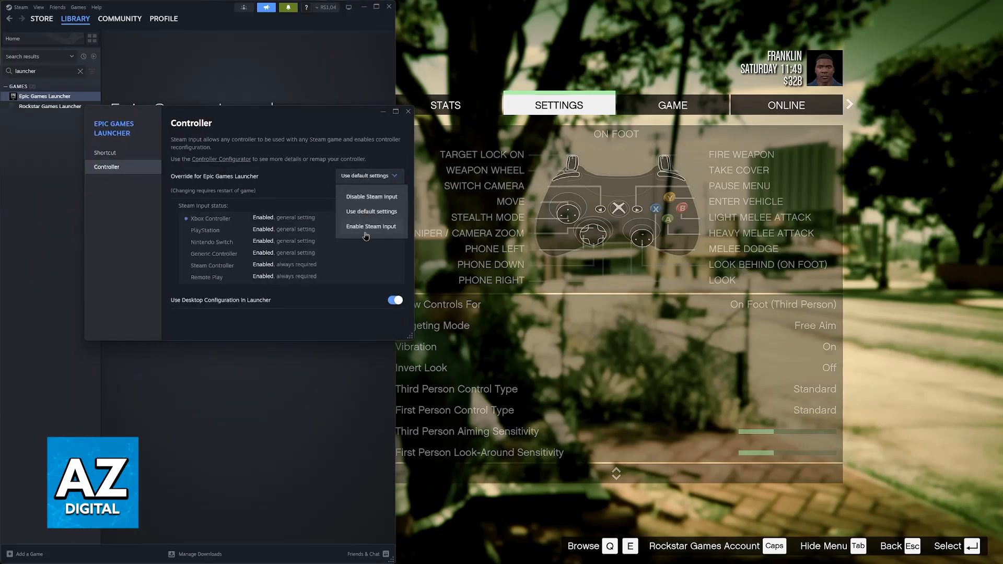
left_click(371, 227)
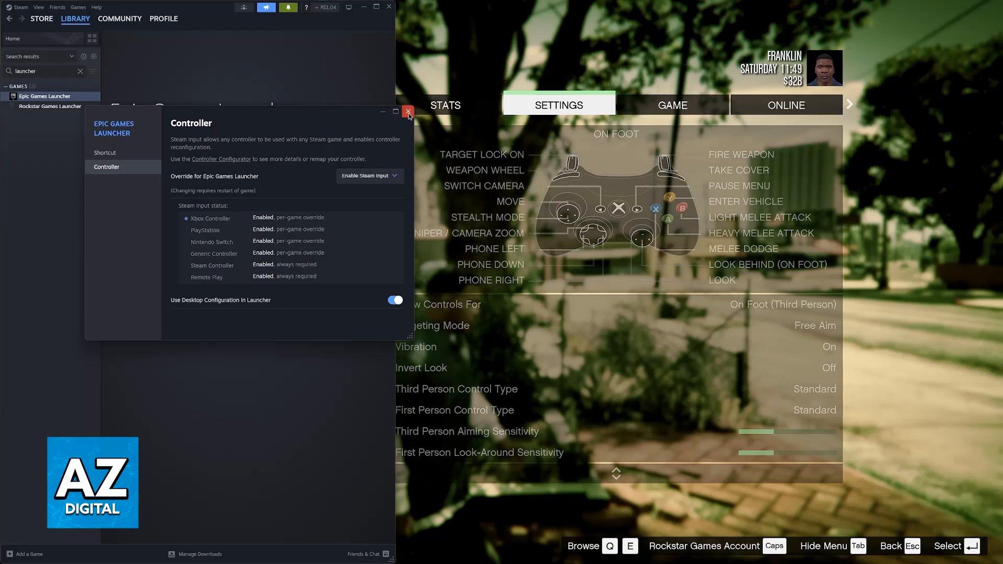
left_click(408, 112)
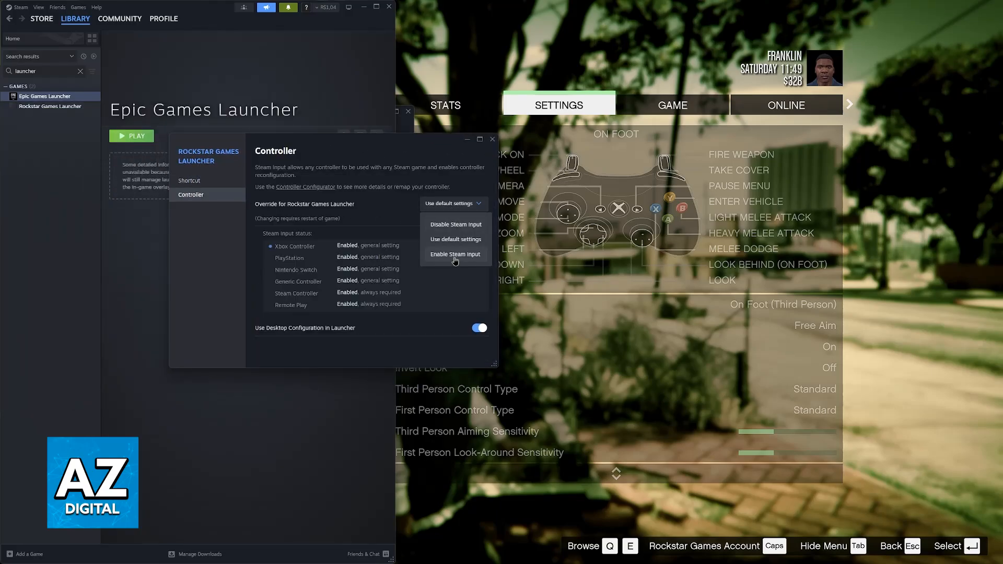
left_click(455, 254)
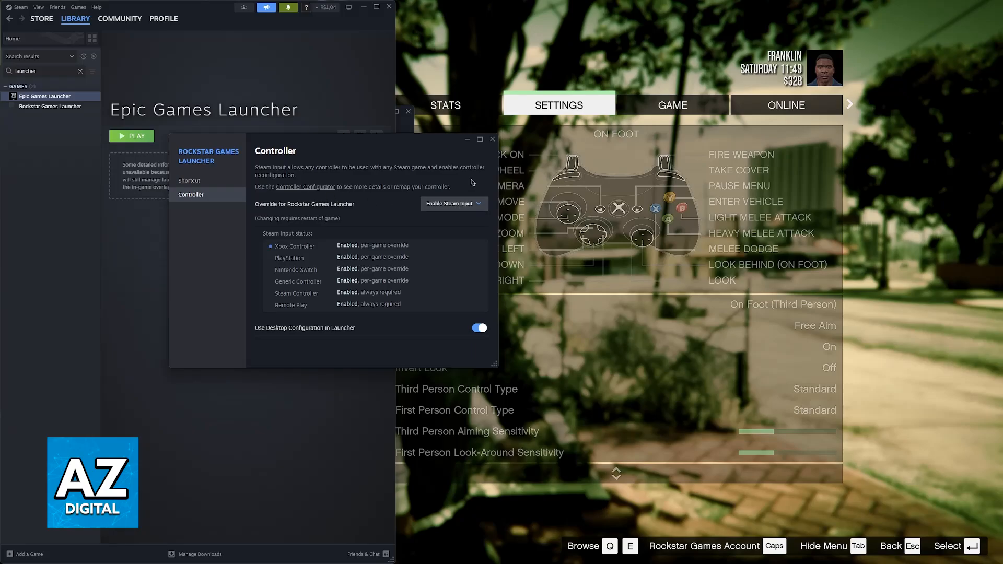
mouse_move(298, 190)
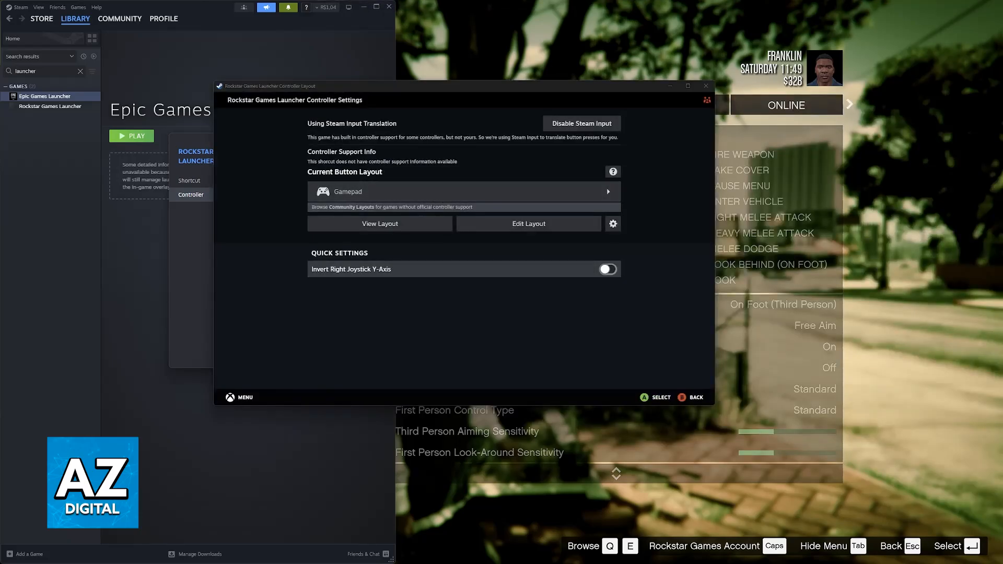
Review the Rockstar launcher's button mapping in Edit Layout, then leave the layout editor.
left_click(379, 223)
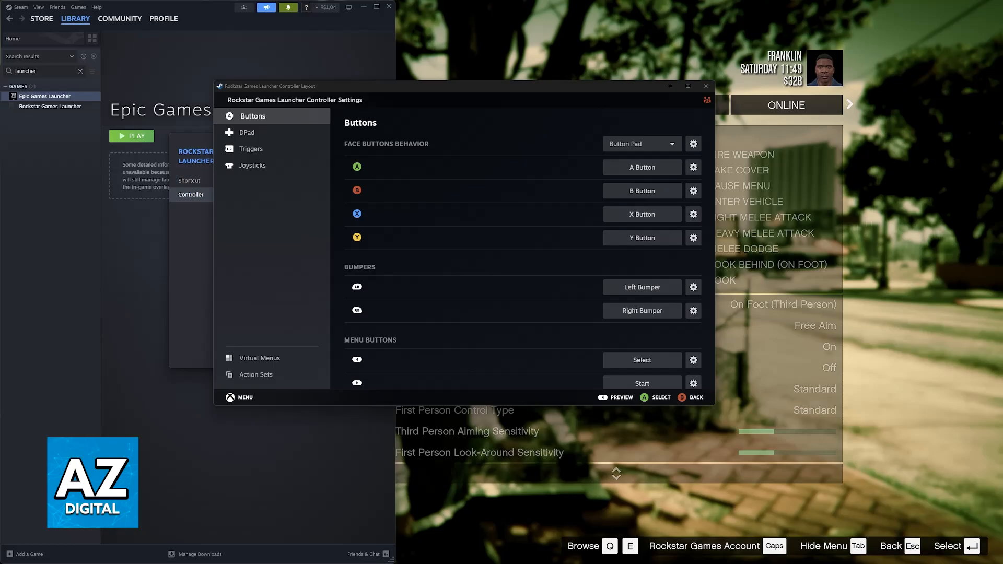
left_click(705, 86)
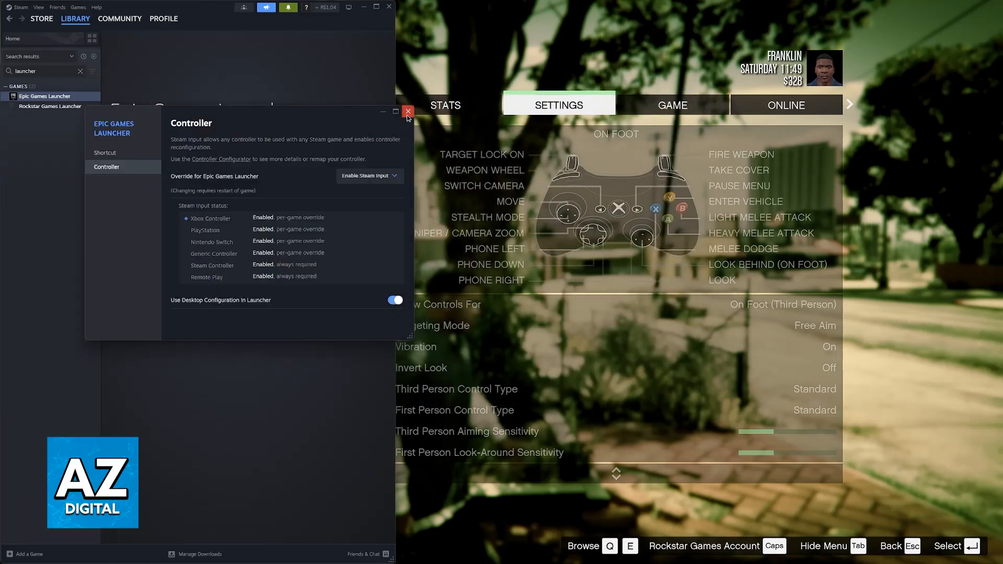
Close the launcher properties window to return to GTA V's gamepad settings.
left_click(407, 112)
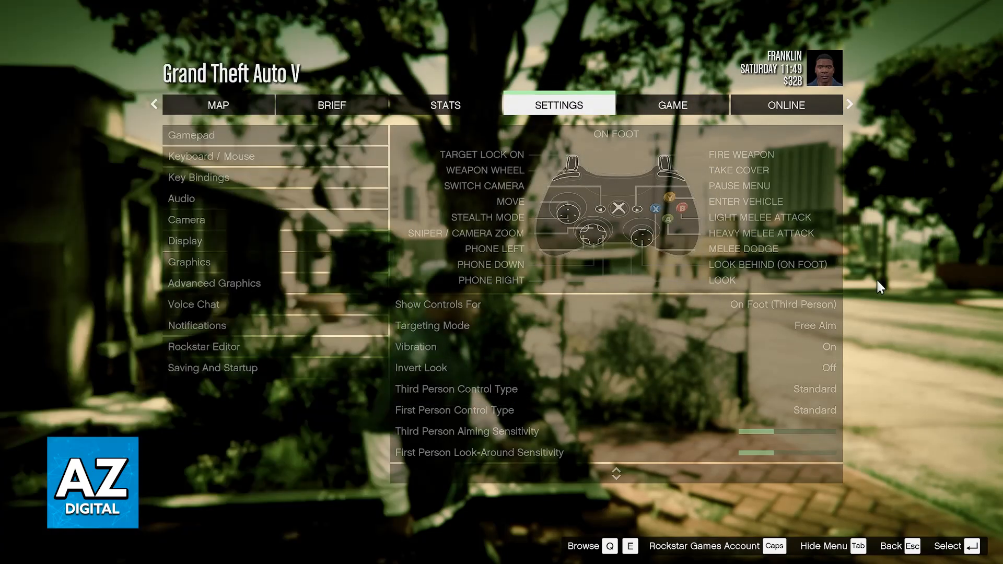
mouse_move(925, 508)
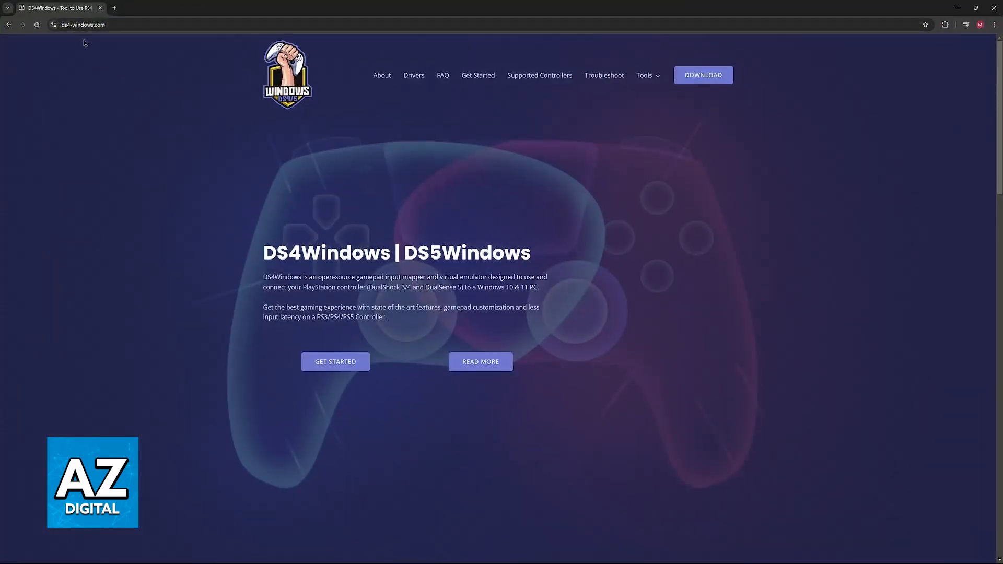
mouse_move(742, 100)
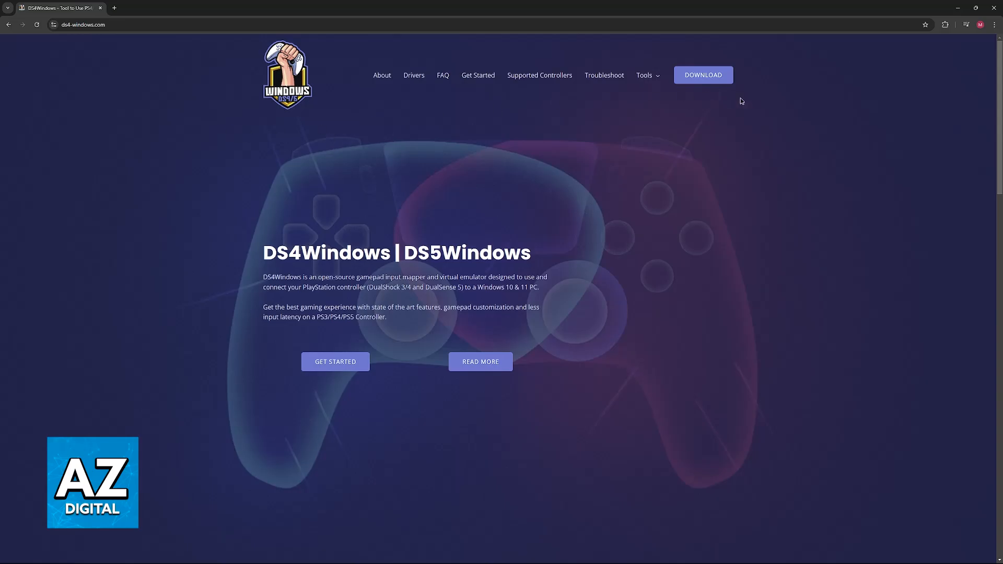
Go to the DOWNLOAD page on ds4-windows.com.
left_click(701, 75)
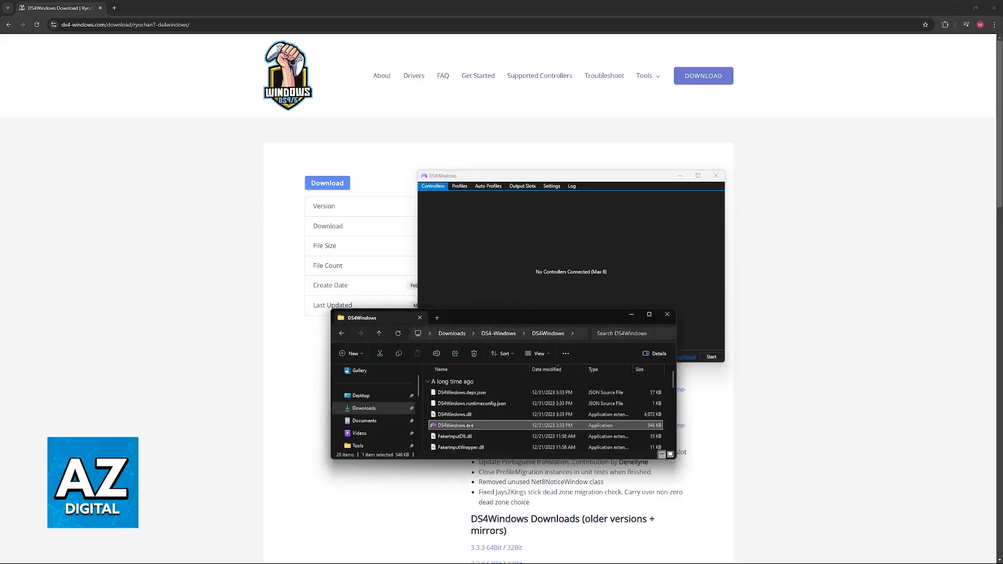
left_click(458, 186)
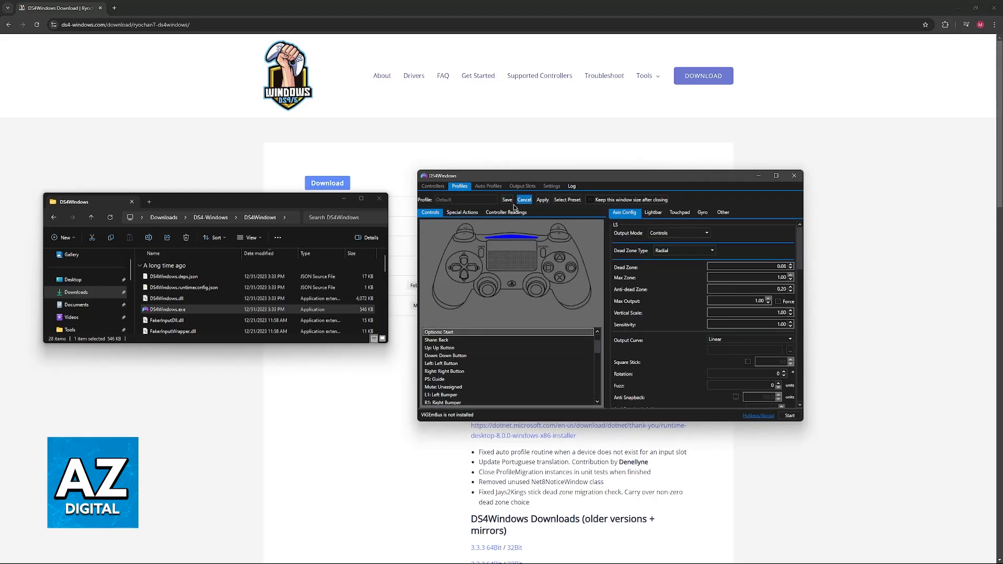
left_click(523, 199)
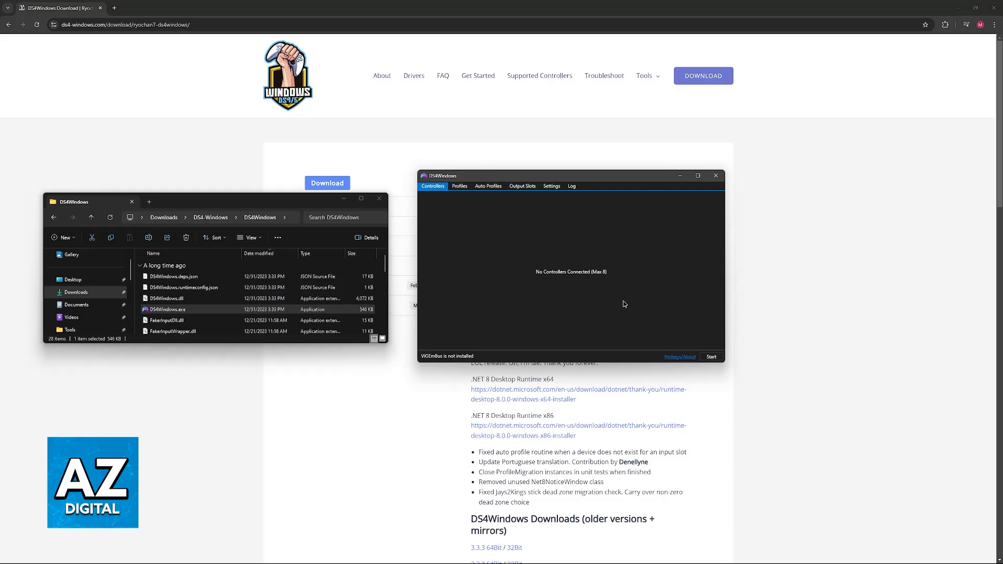